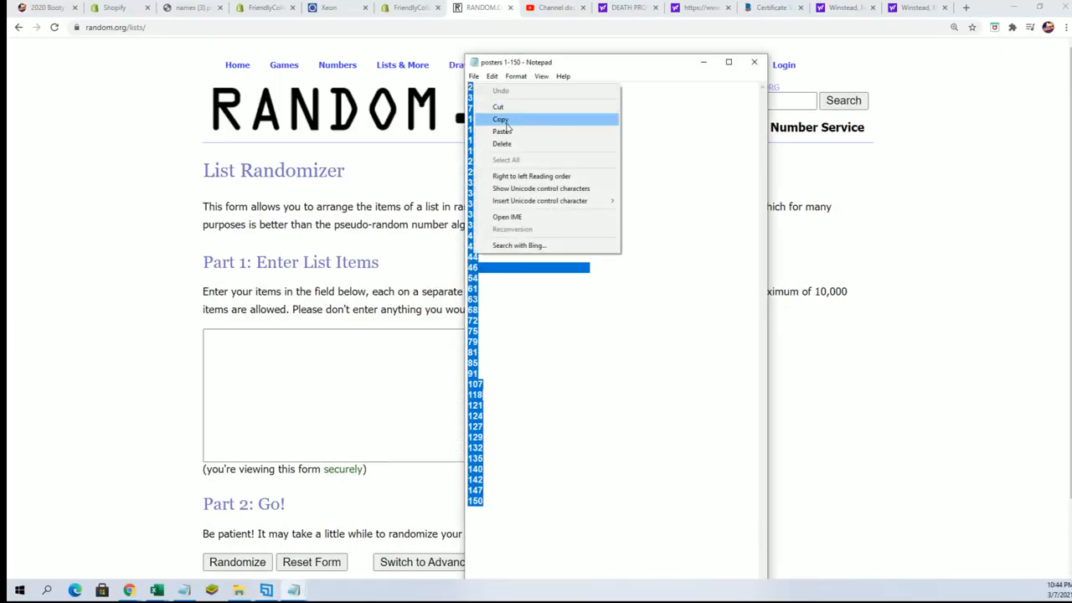
Copy the 40 poster numbers from Notepad, paste them as list items and randomize them four times.
{"action": "left_click", "coordinate": [500, 117]}
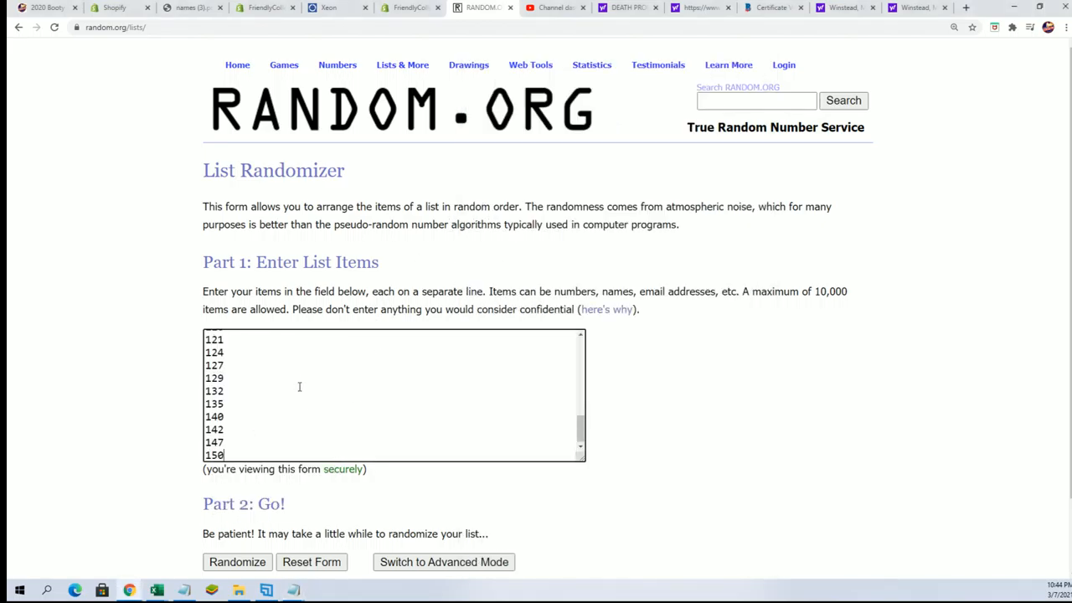
{"action": "scroll", "scroll_direction": "down", "scroll_amount": 3}
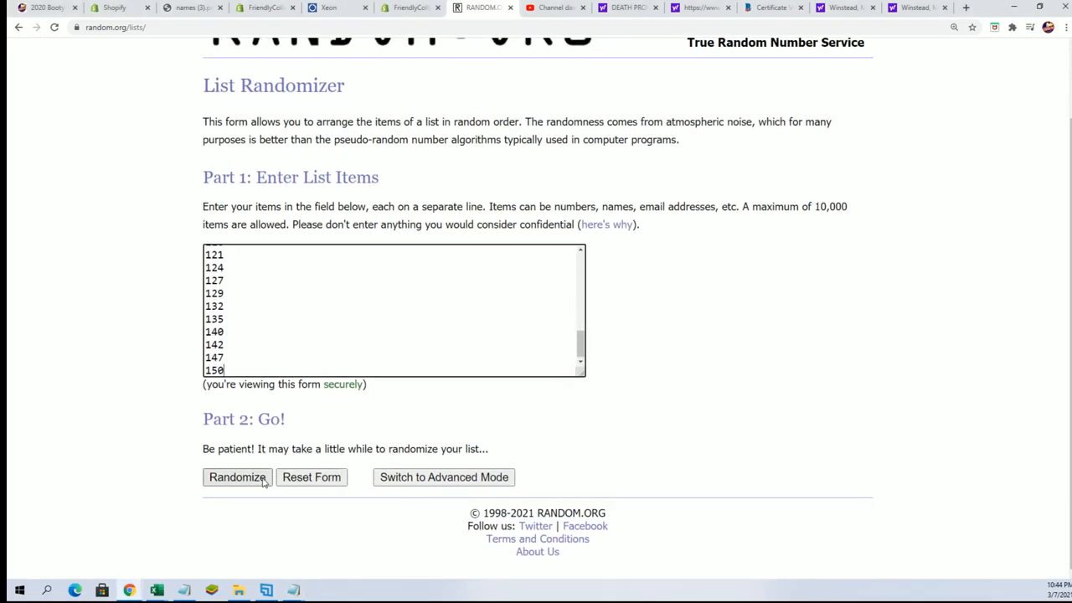
{"action": "left_click", "coordinate": [238, 475]}
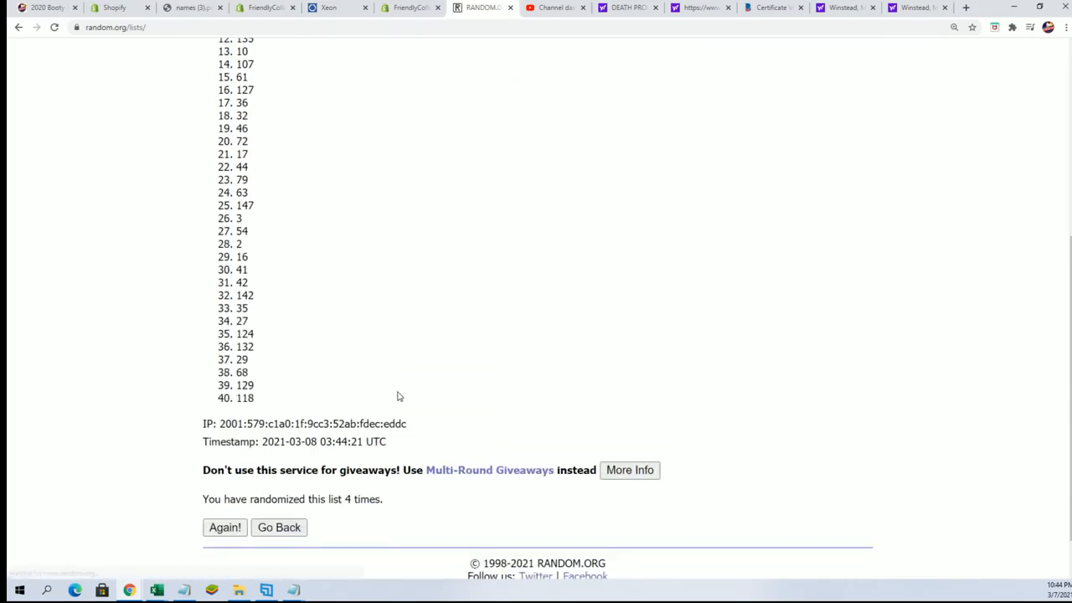
{"action": "left_click", "coordinate": [225, 526]}
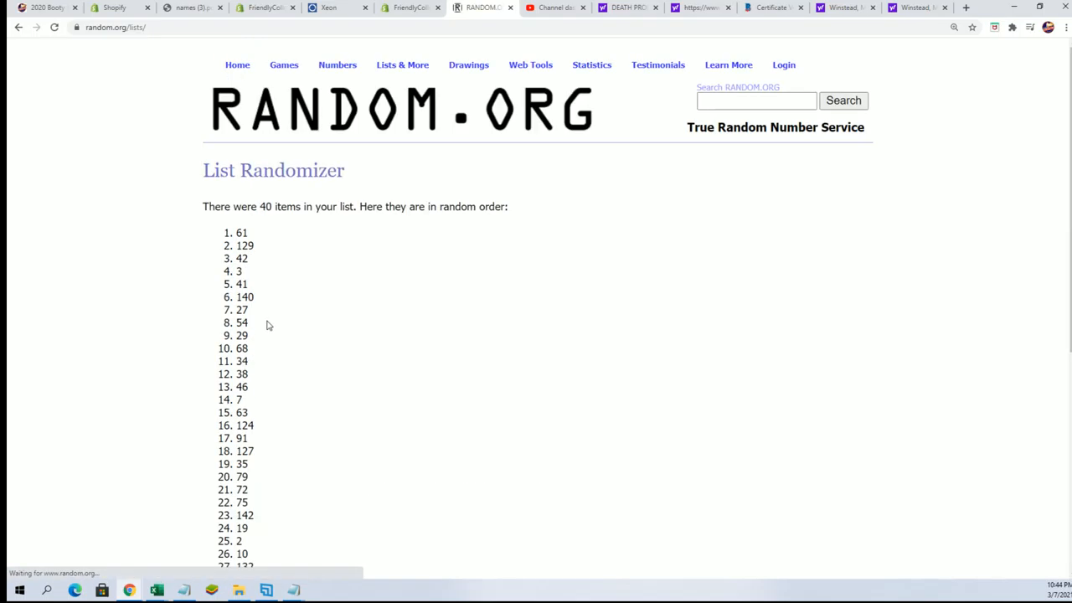
{"action": "scroll", "scroll_direction": "down", "scroll_amount": 3}
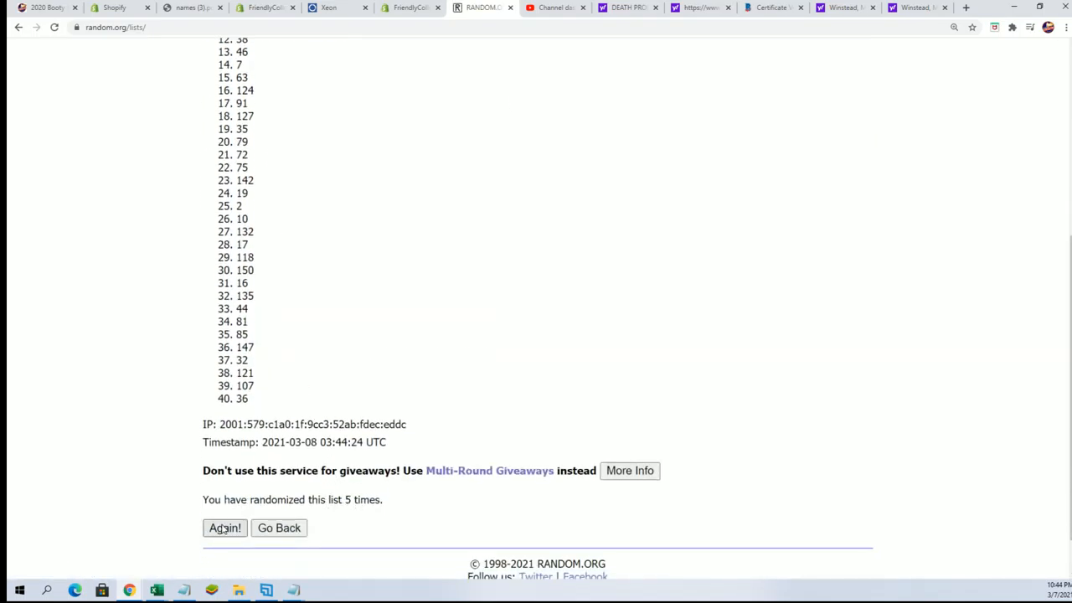
{"action": "left_click", "coordinate": [224, 528]}
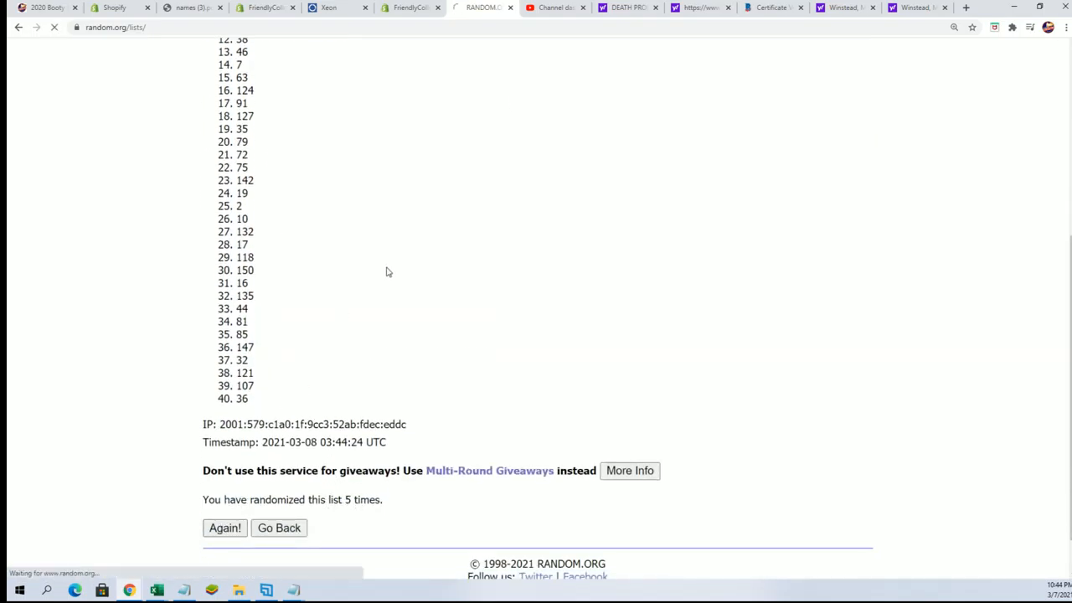
{"action": "left_click", "coordinate": [224, 528]}
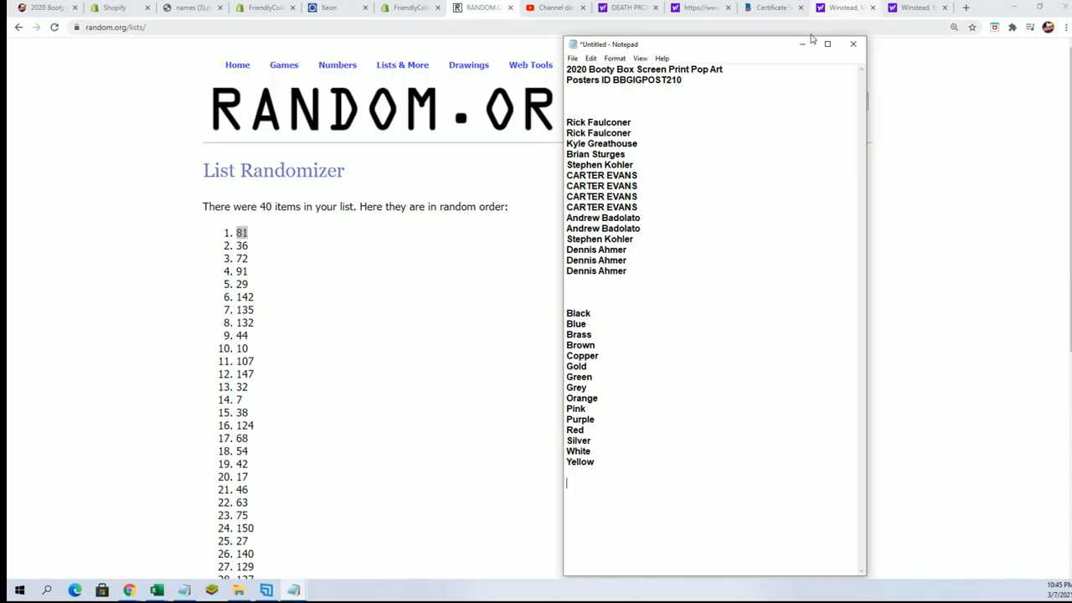
{"action": "mouse_move", "coordinate": [170, 298]}
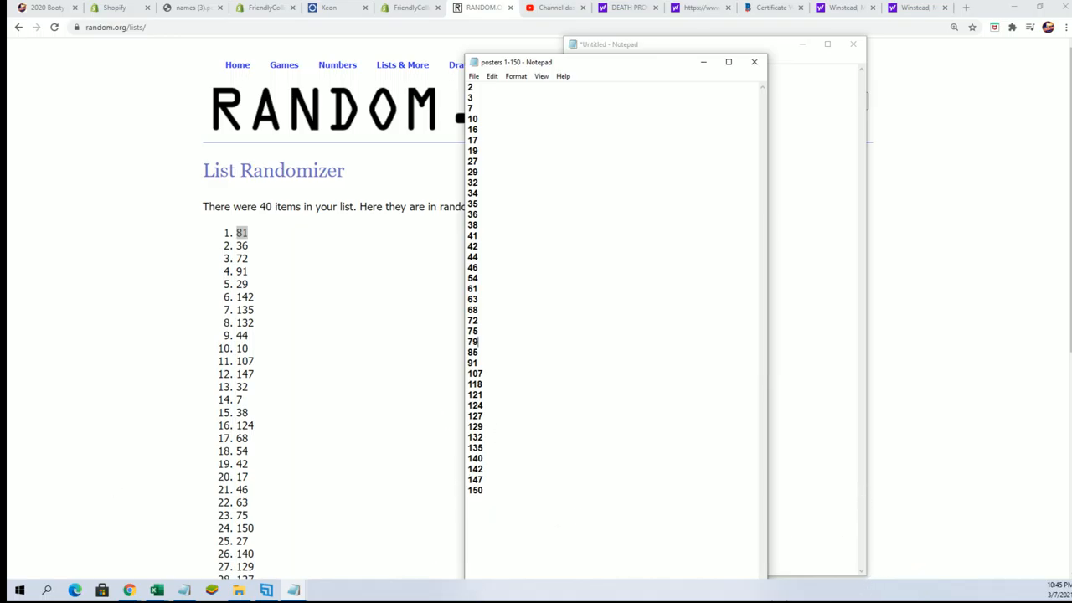
Bring the Notepad window with the 15 owner names to the front for copying.
{"action": "left_click", "coordinate": [667, 43]}
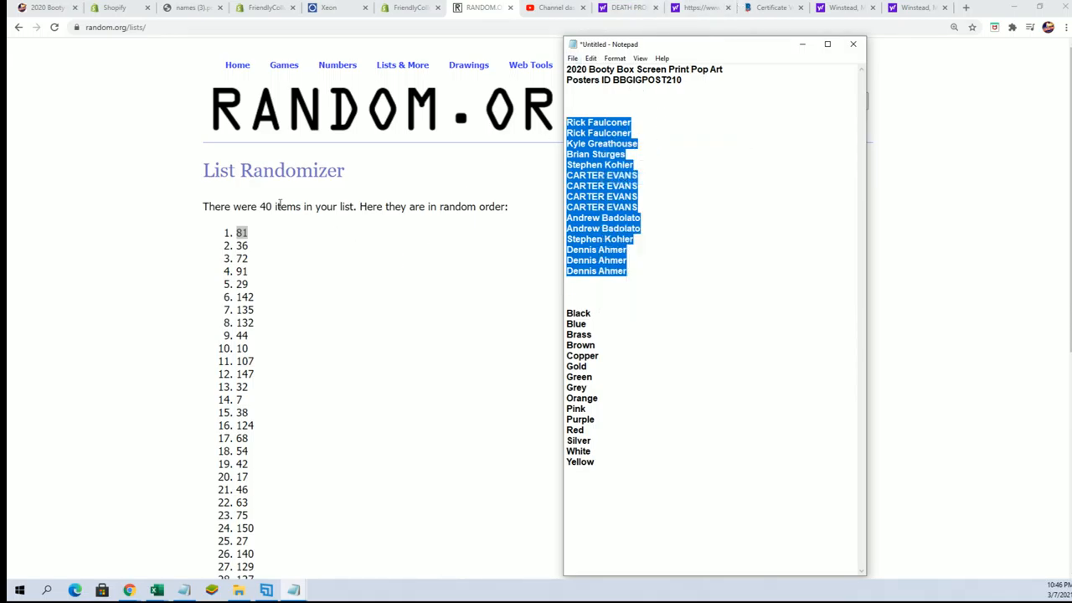
{"action": "left_click", "coordinate": [402, 64]}
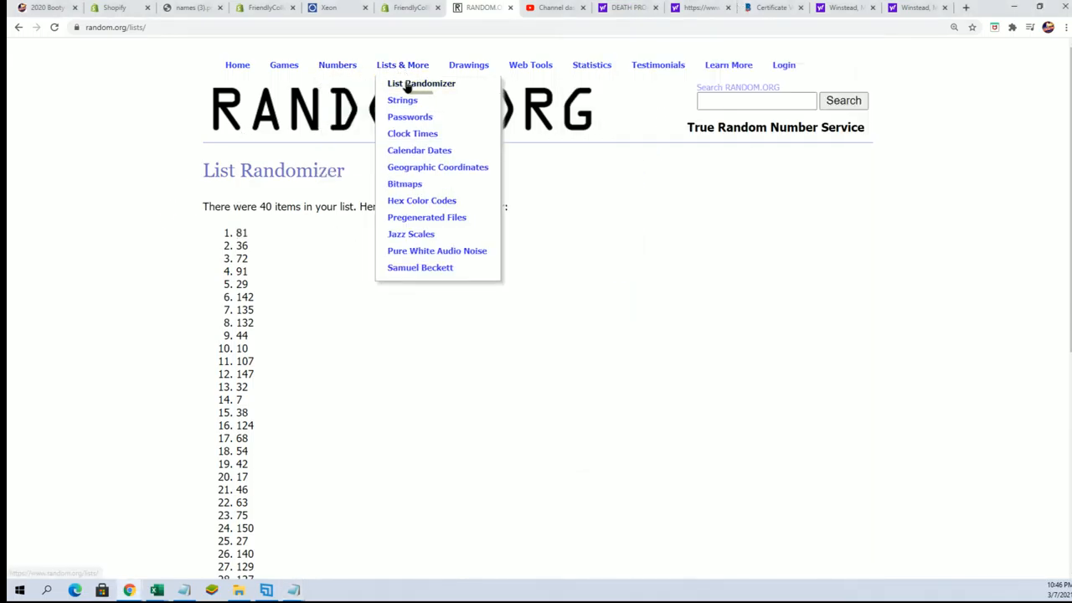
{"action": "left_click", "coordinate": [423, 83]}
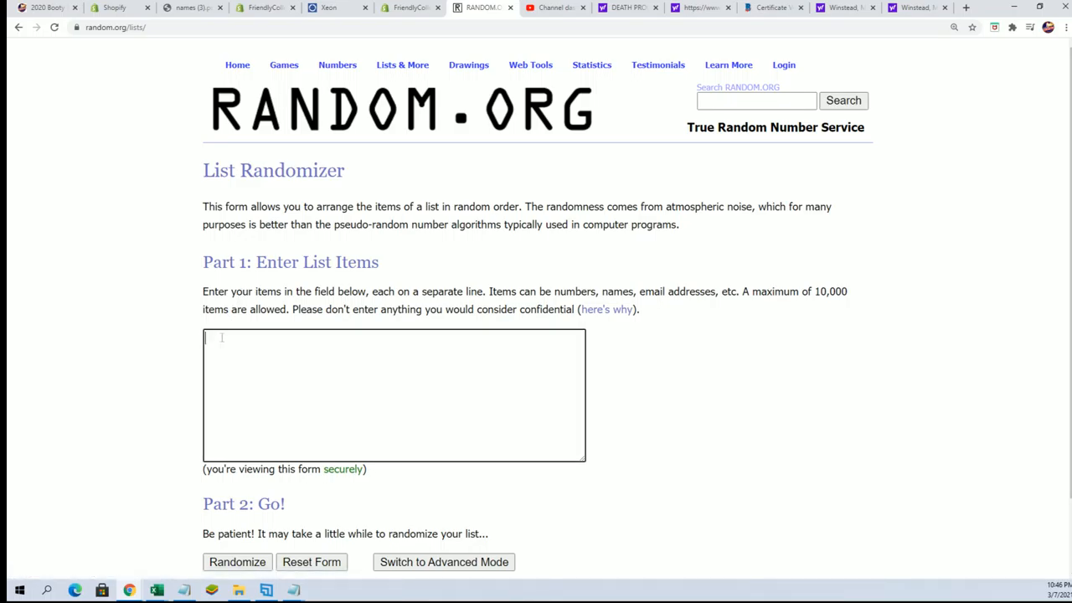
{"action": "type", "text": "CARTER EVANS"}
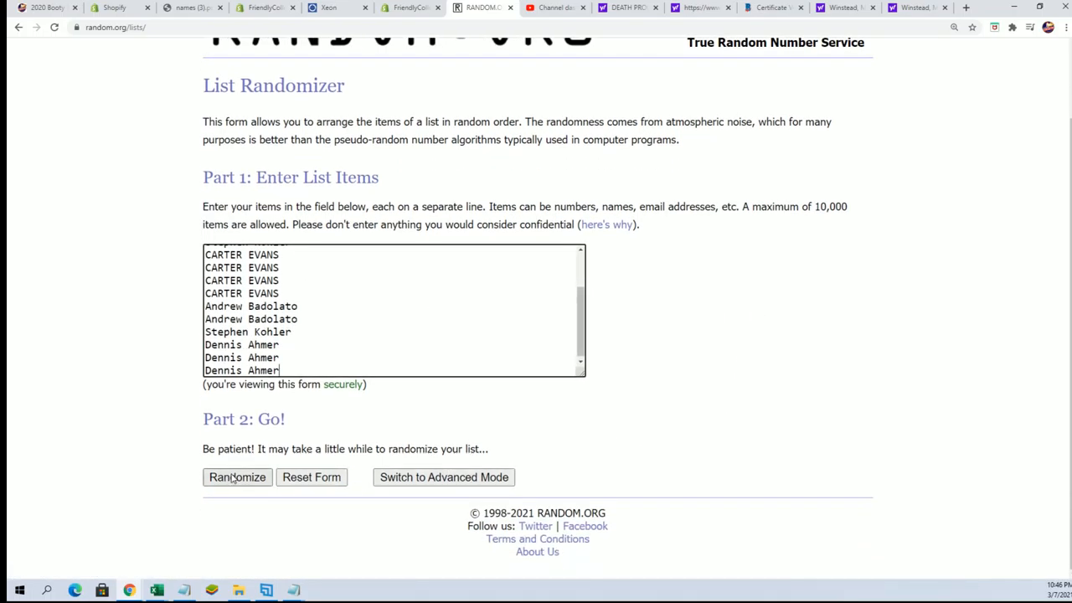
{"action": "left_click", "coordinate": [238, 475]}
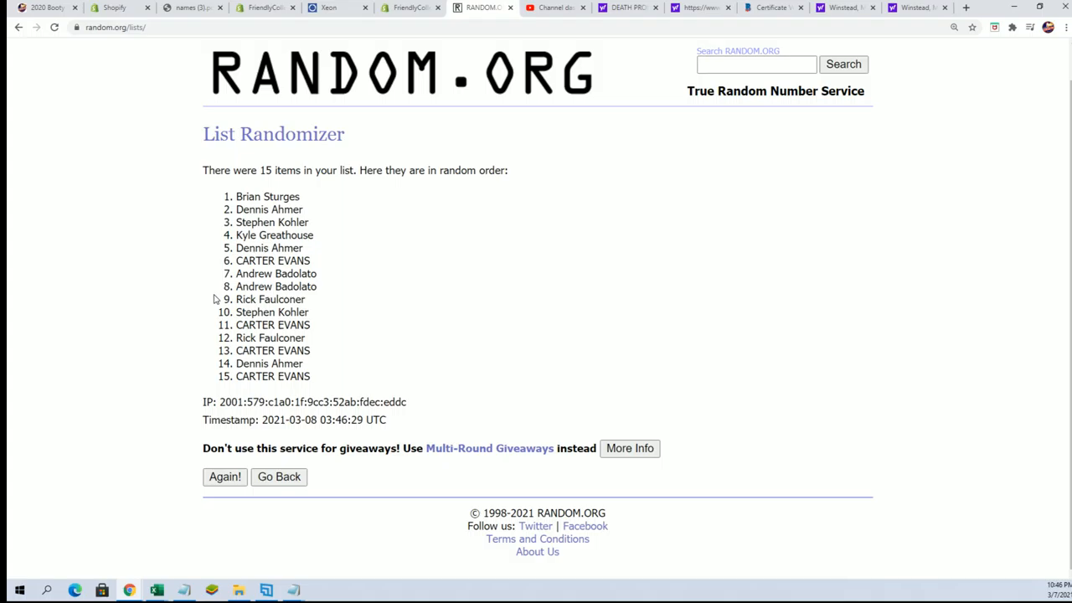
{"action": "left_click", "coordinate": [225, 476]}
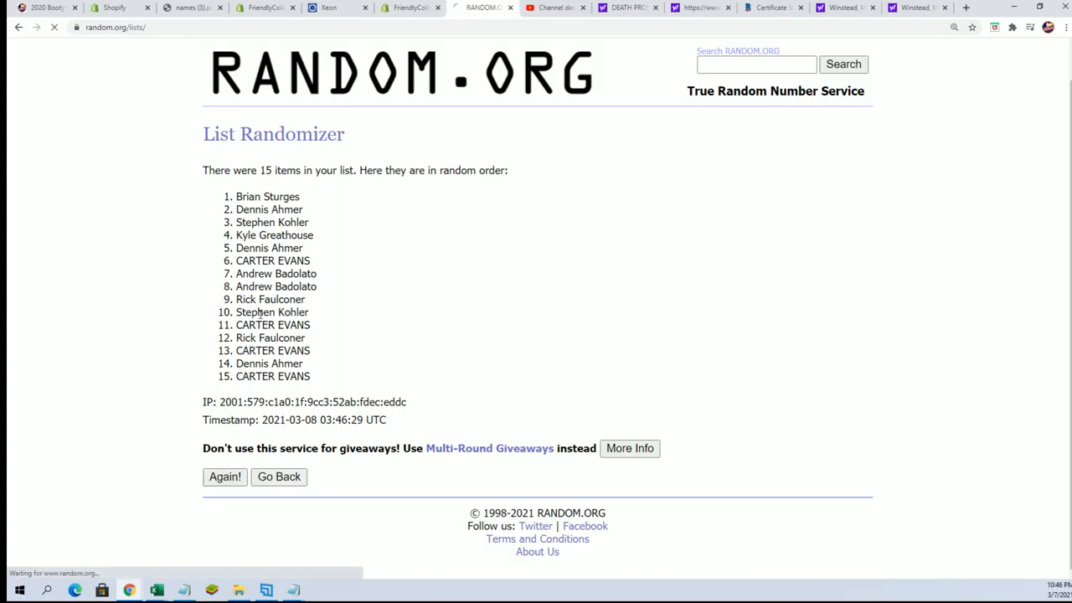
{"action": "left_click", "coordinate": [225, 475]}
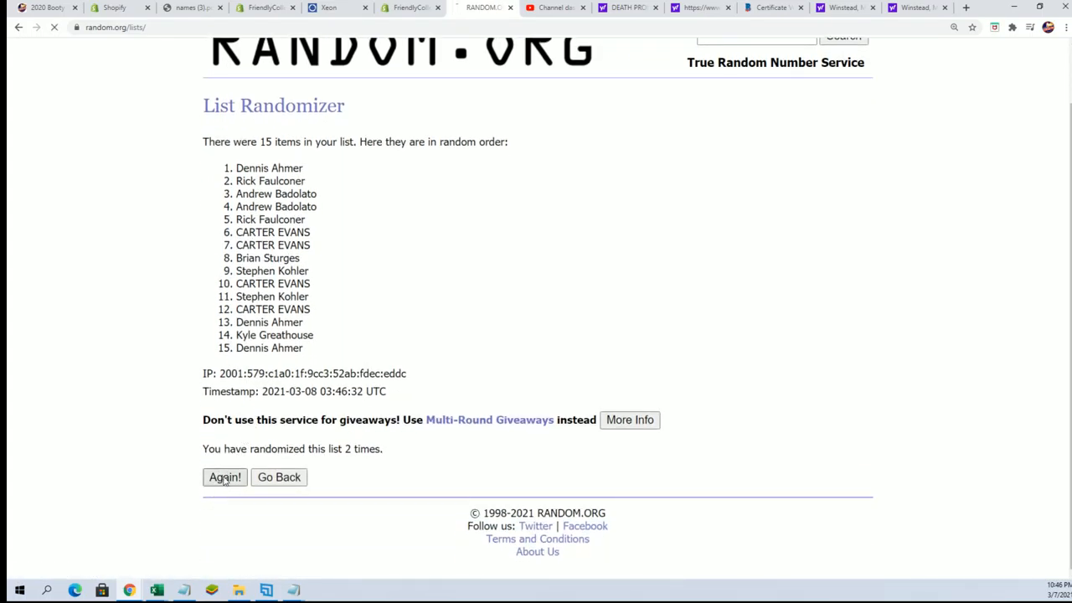
{"action": "left_click", "coordinate": [225, 475]}
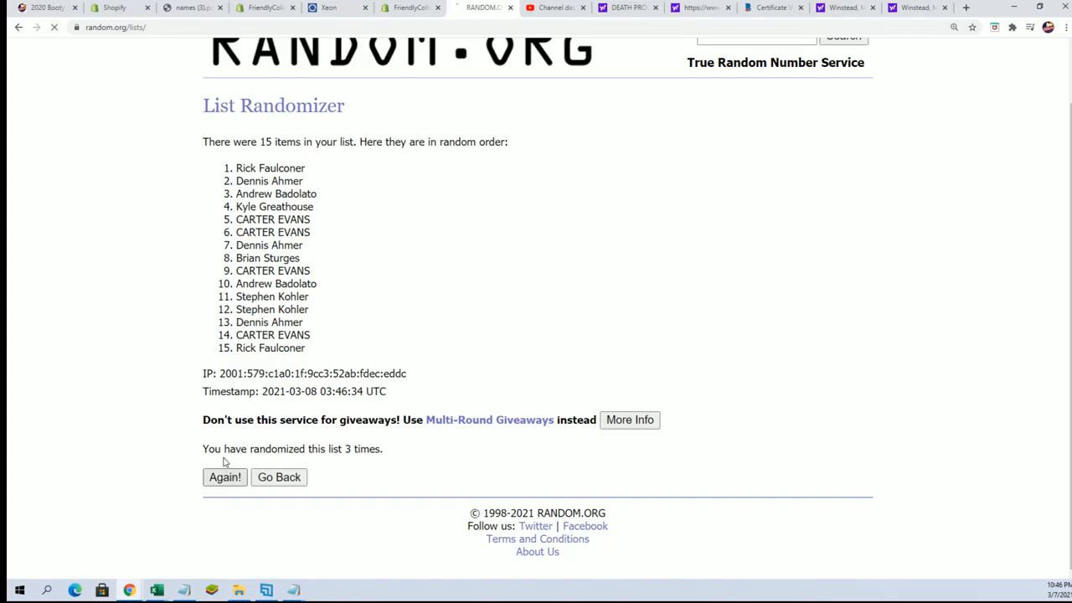
Reshuffle the owner names several more times and select the final shuffled list.
{"action": "left_click", "coordinate": [224, 478]}
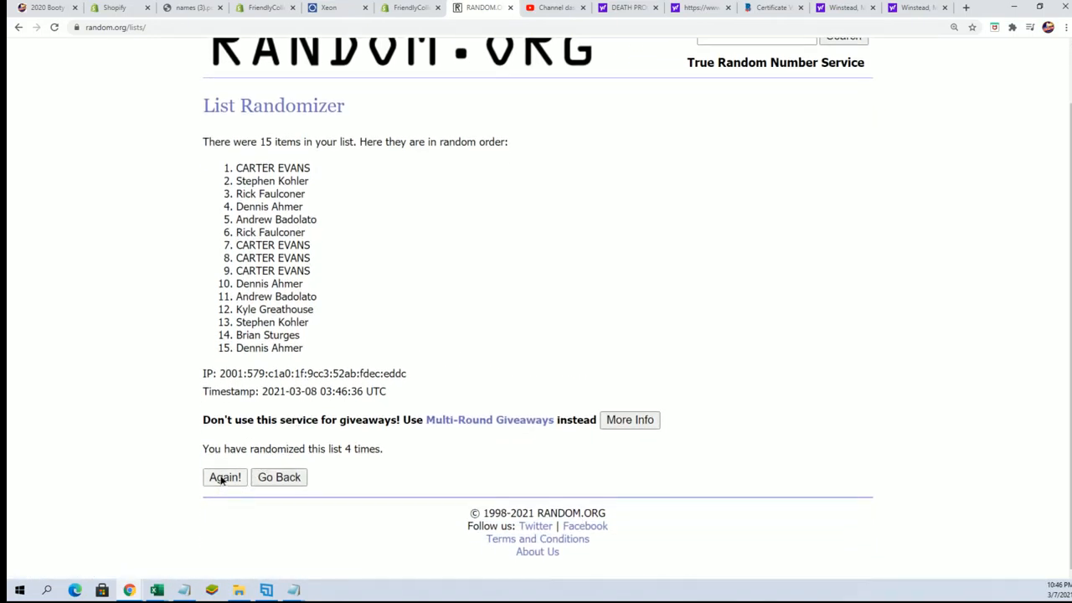
{"action": "left_click", "coordinate": [225, 476]}
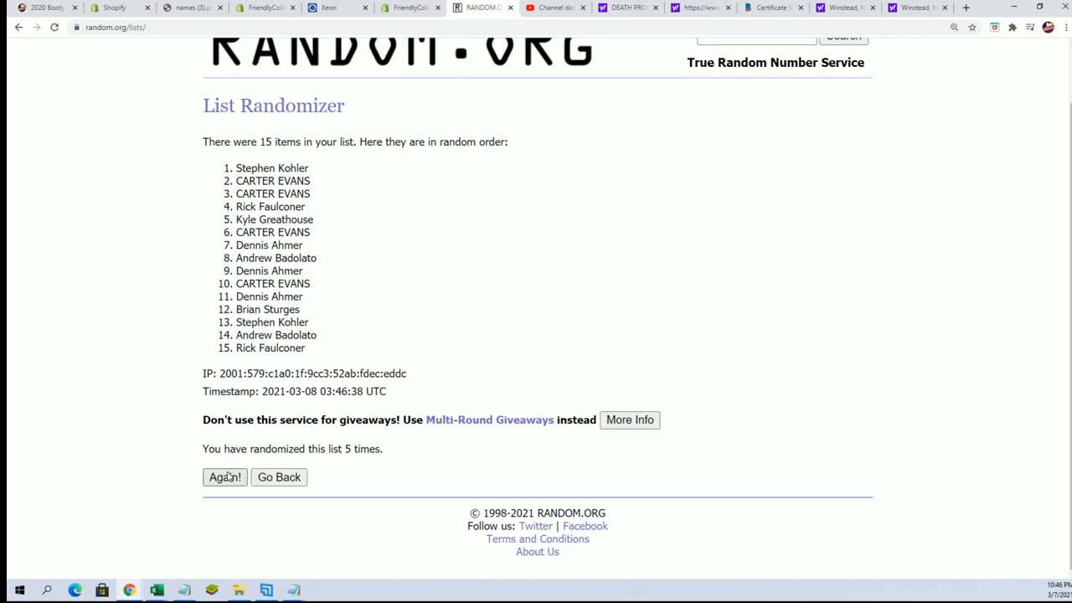
{"action": "left_click", "coordinate": [225, 476]}
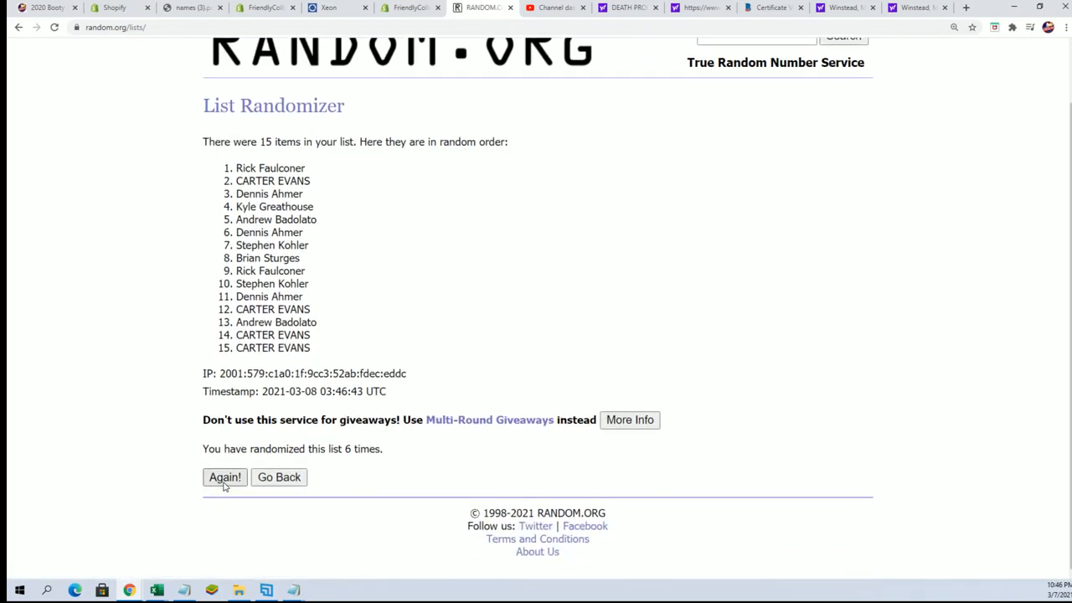
{"action": "left_click", "coordinate": [224, 476]}
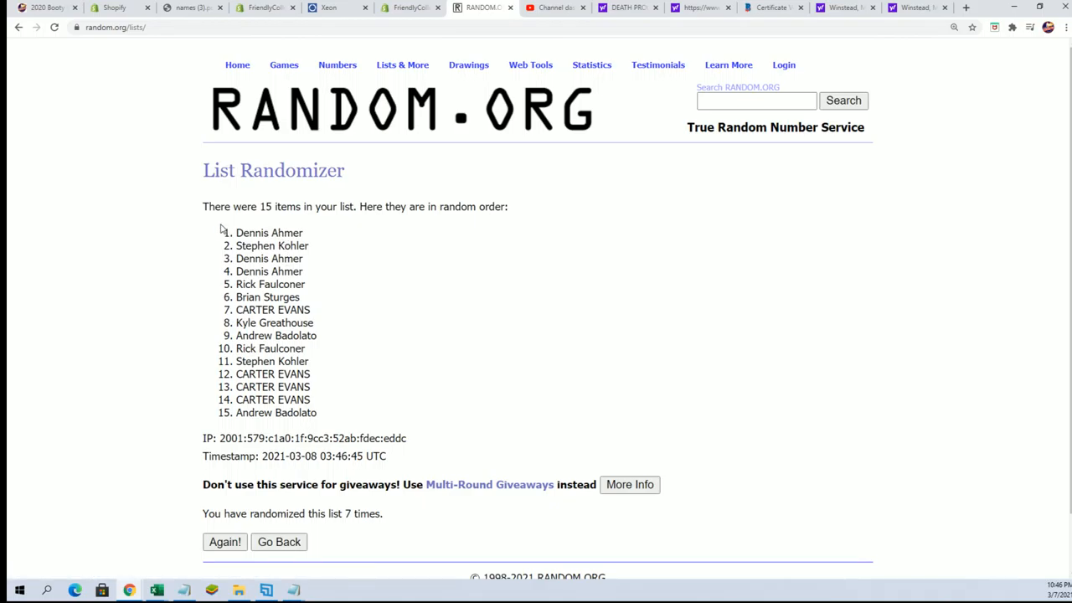
{"action": "left_click_drag", "start_coordinate": [236, 231], "coordinate": [315, 412]}
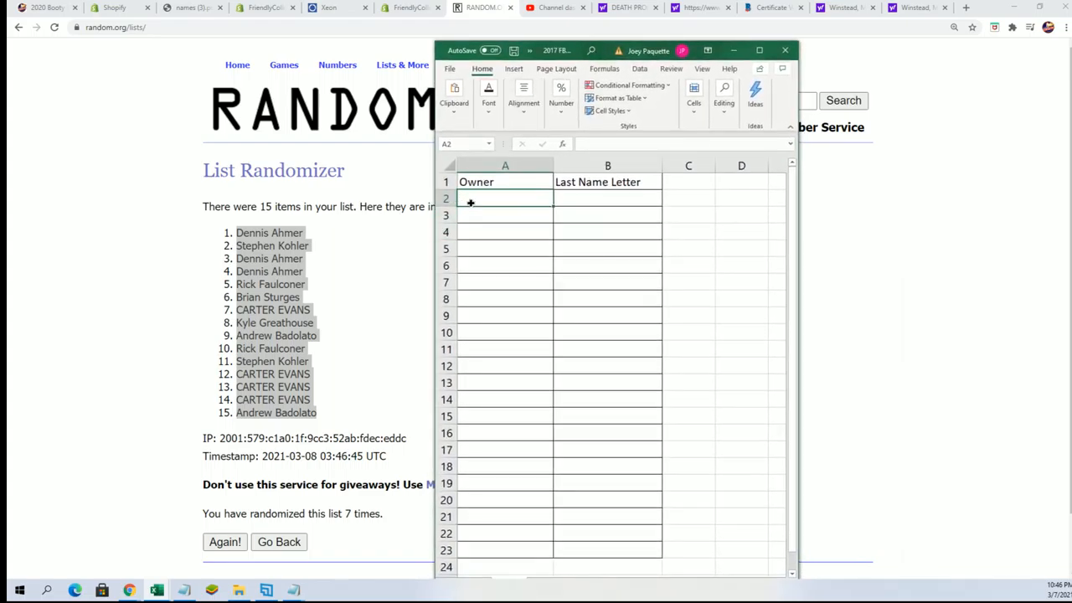
Paste the 15 shuffled owner names into A2 as plain text via Paste Special.
{"action": "right_click", "coordinate": [506, 198]}
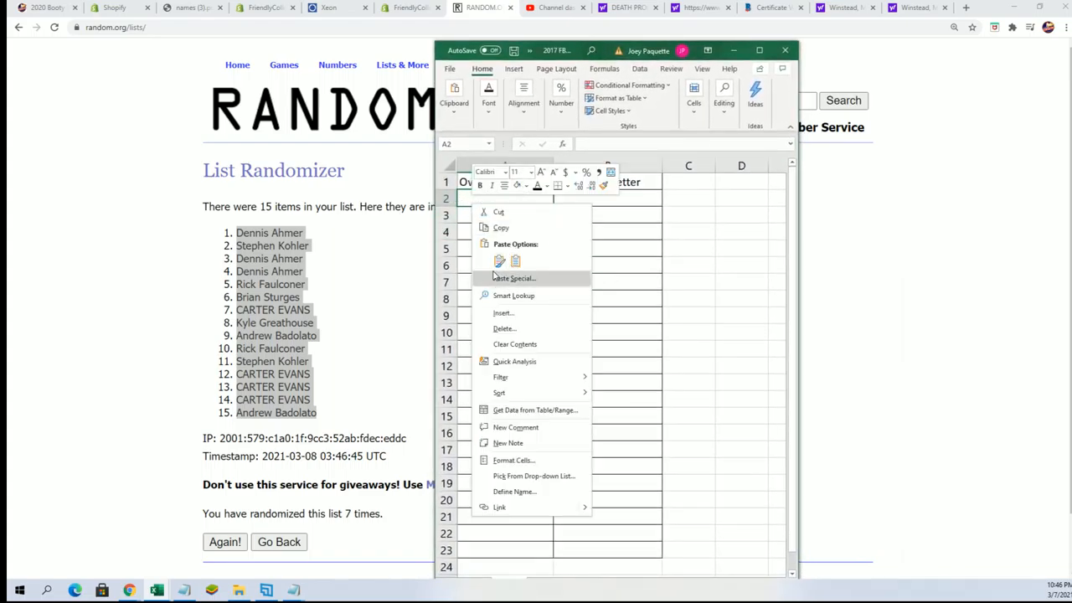
{"action": "left_click", "coordinate": [513, 278]}
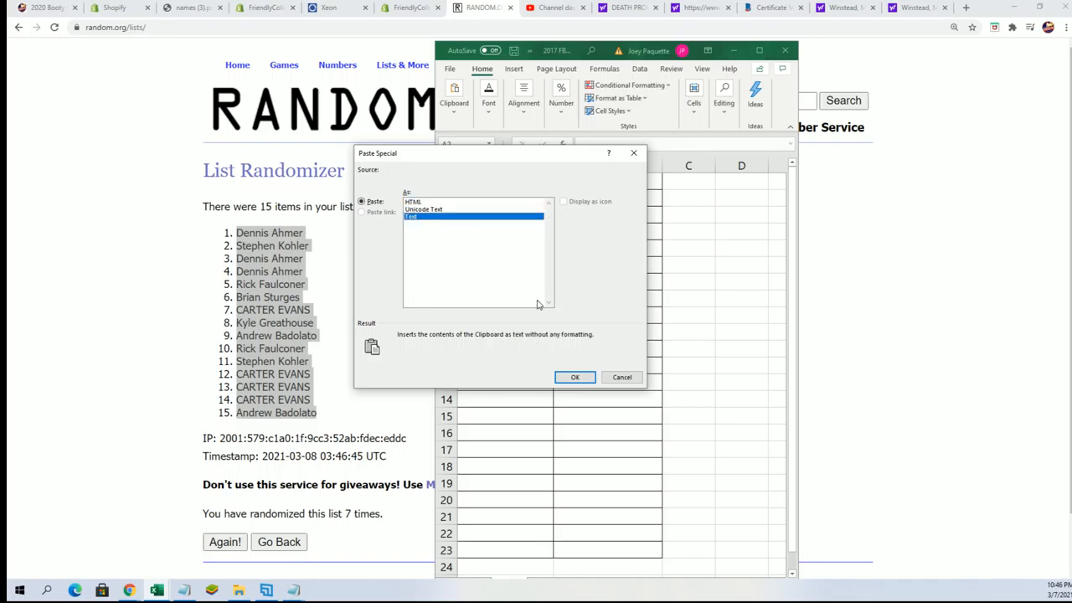
{"action": "left_click", "coordinate": [575, 377]}
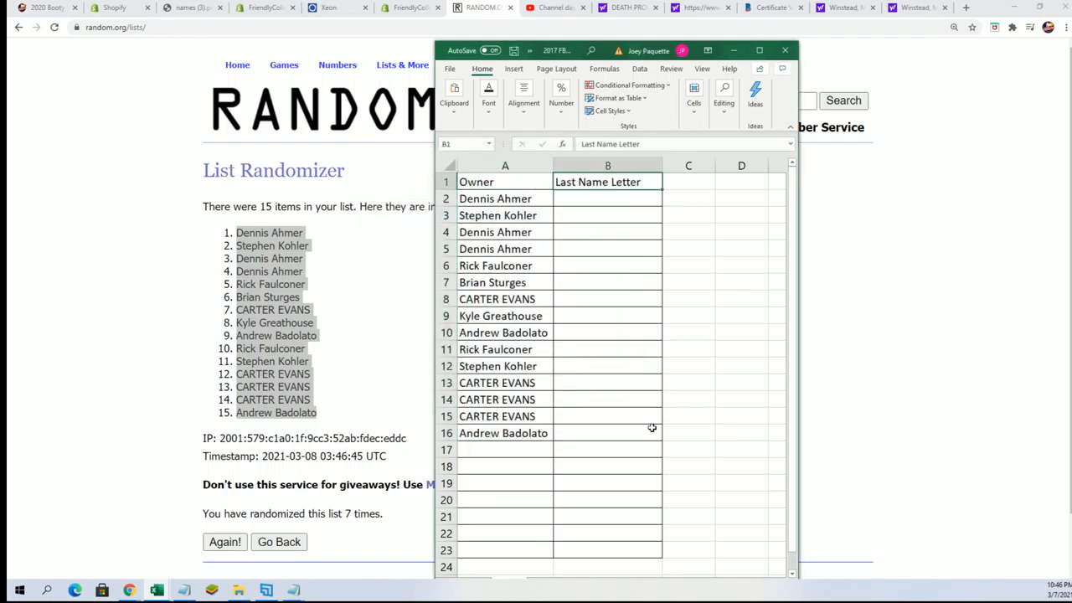
Replace the B1 header 'Last Name Letter' with 'COLOR SPOT' and return to the randomizer page.
{"action": "key", "text": "Delete"}
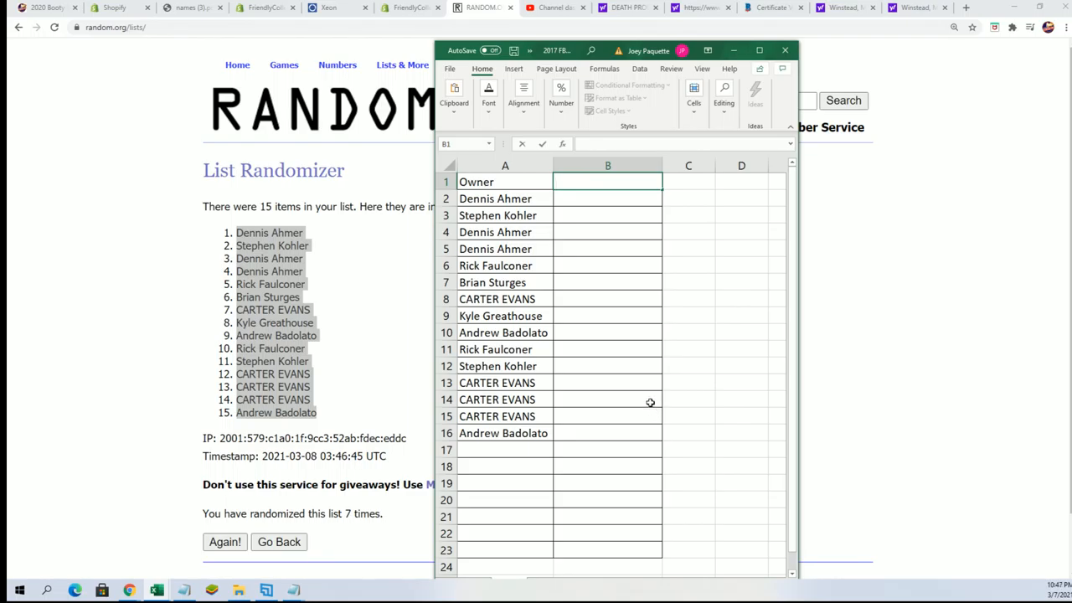
{"action": "type", "text": "COLOR S"}
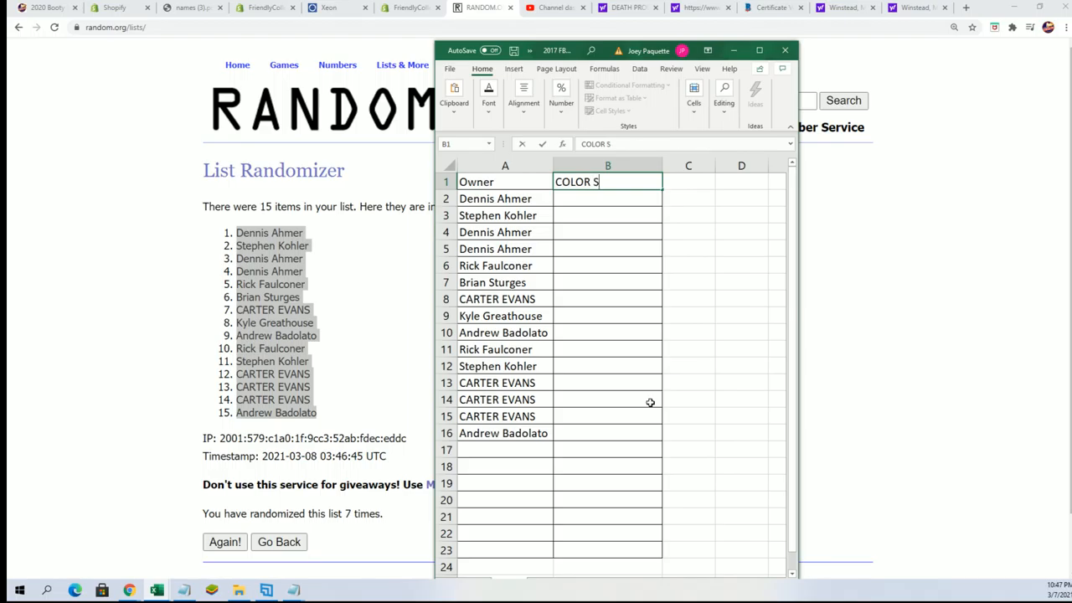
{"action": "type", "text": "POT"}
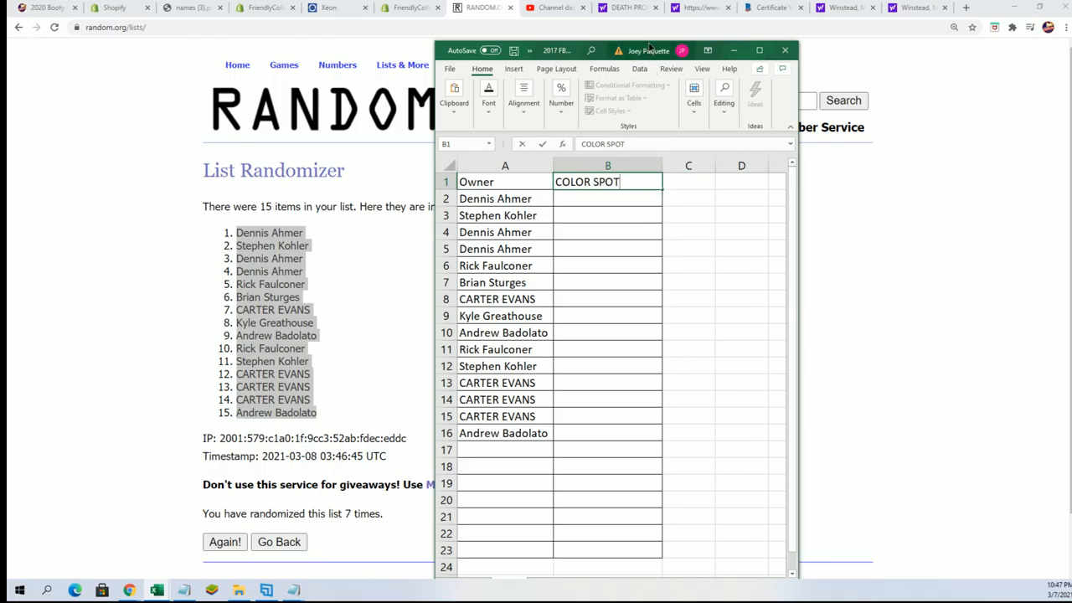
{"action": "left_click", "coordinate": [402, 63]}
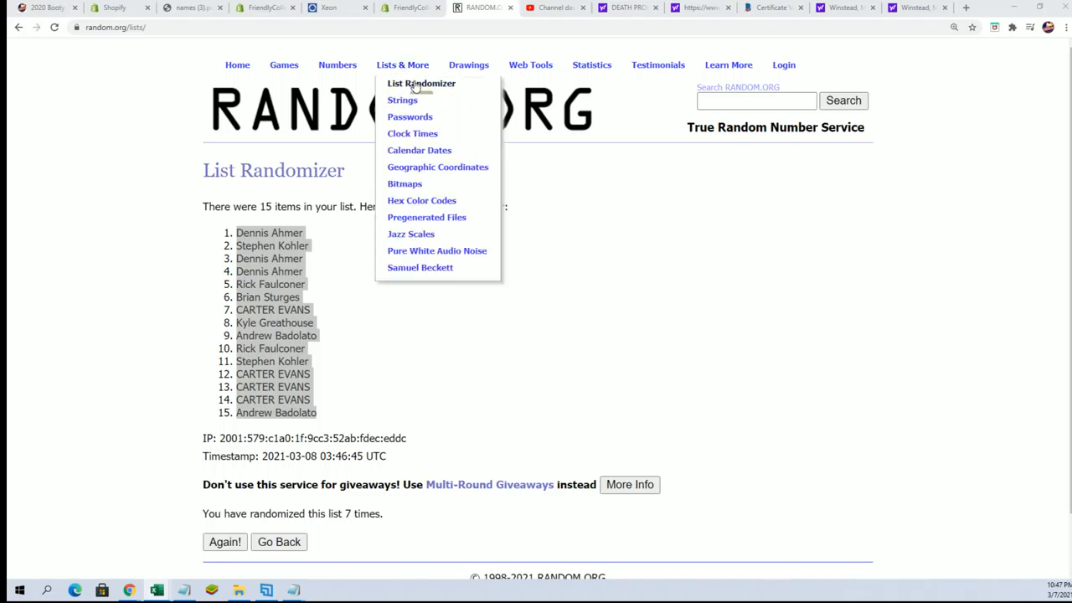
Copy the 15 colour names from Notepad into a fresh List Randomizer form and randomize them.
{"action": "left_click", "coordinate": [422, 84]}
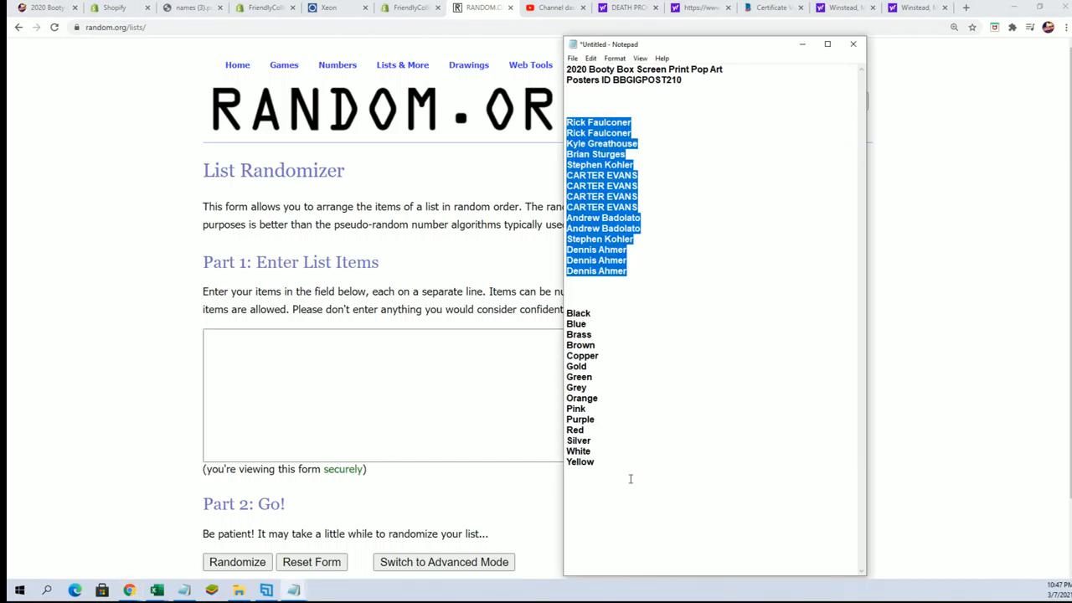
{"action": "right_click", "coordinate": [578, 314]}
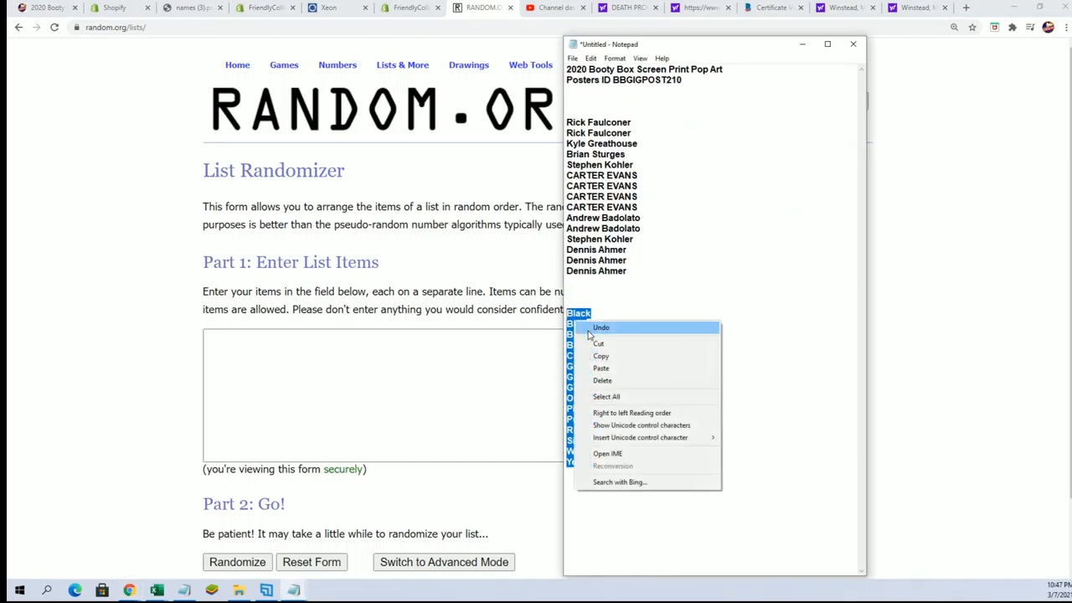
{"action": "right_click", "coordinate": [393, 394]}
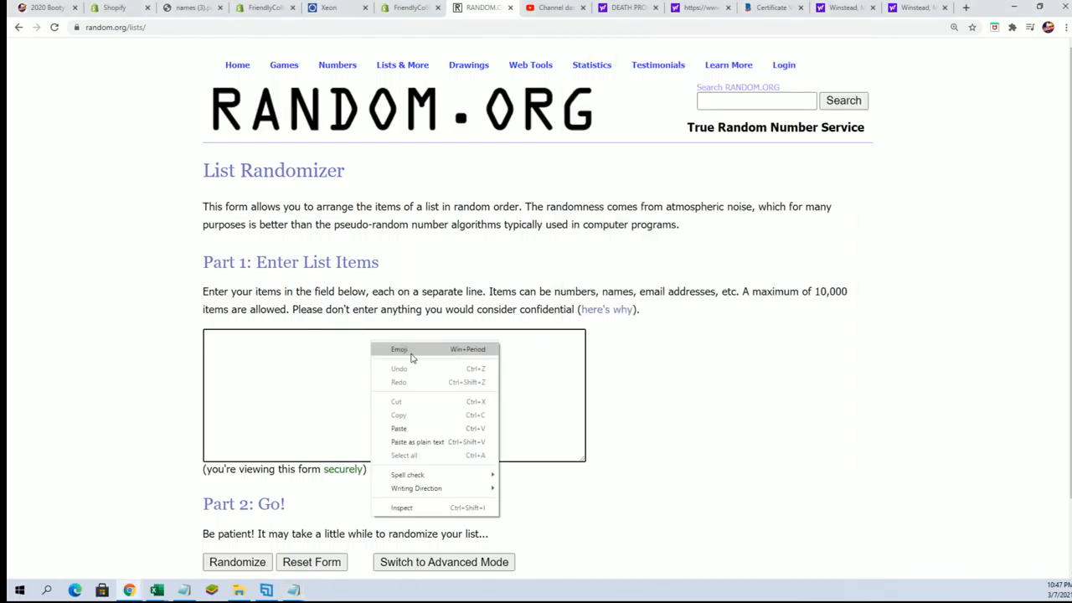
{"action": "left_click", "coordinate": [399, 429]}
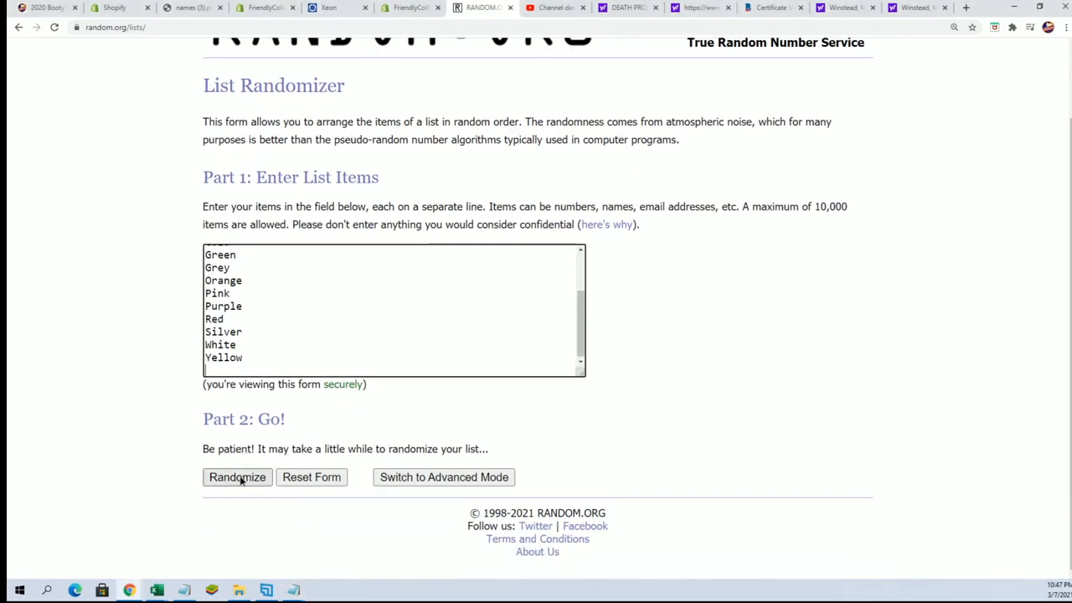
{"action": "left_click", "coordinate": [238, 475]}
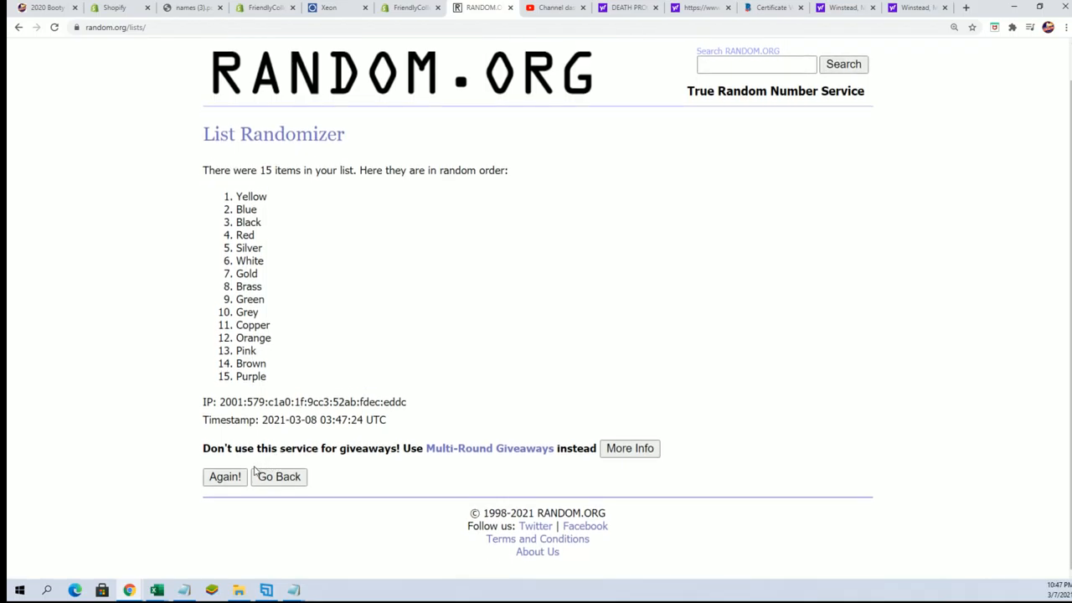
Reshuffle the colours six more times and select the final 15-colour list for copying.
{"action": "left_click", "coordinate": [225, 476]}
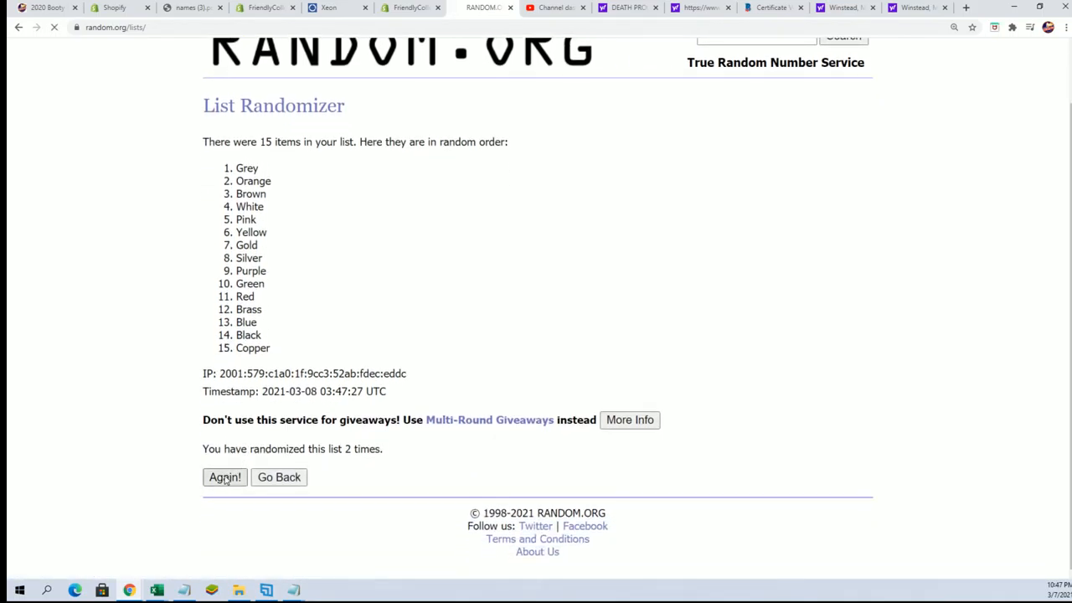
{"action": "left_click", "coordinate": [225, 476]}
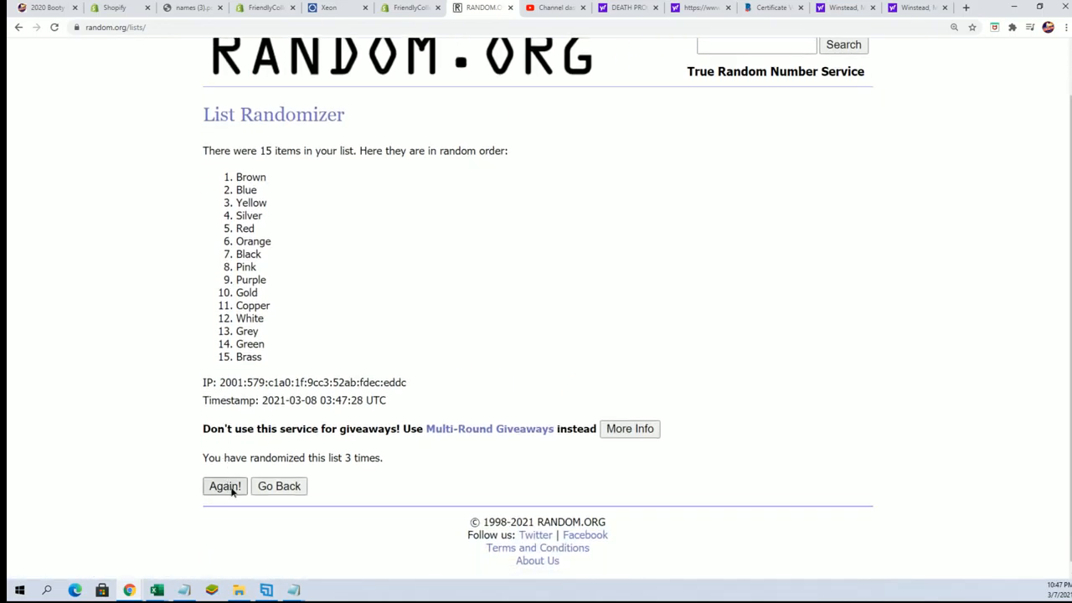
{"action": "left_click", "coordinate": [224, 486]}
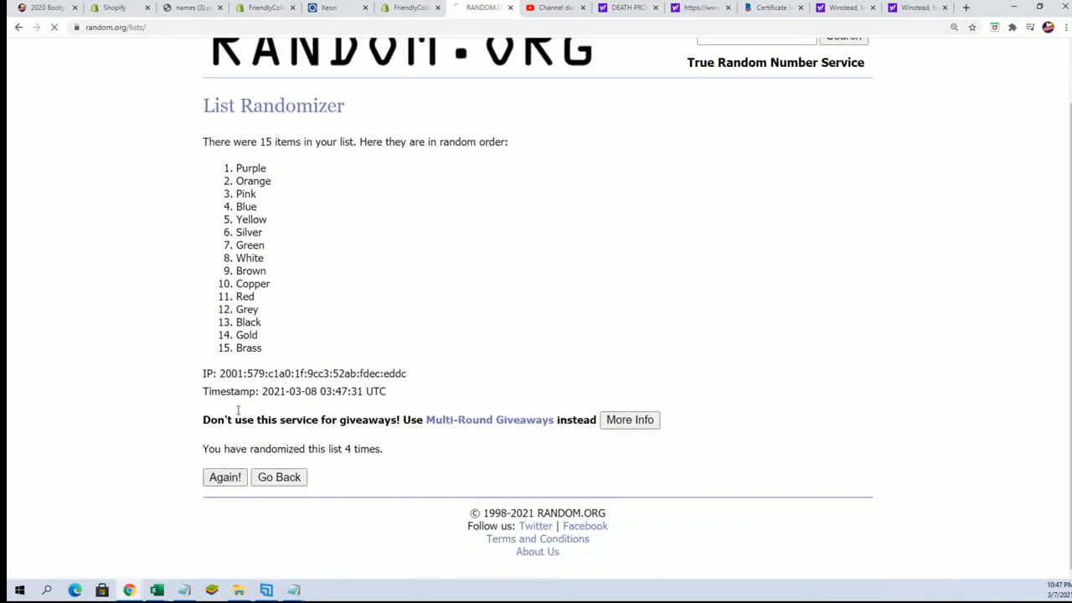
{"action": "left_click", "coordinate": [225, 476]}
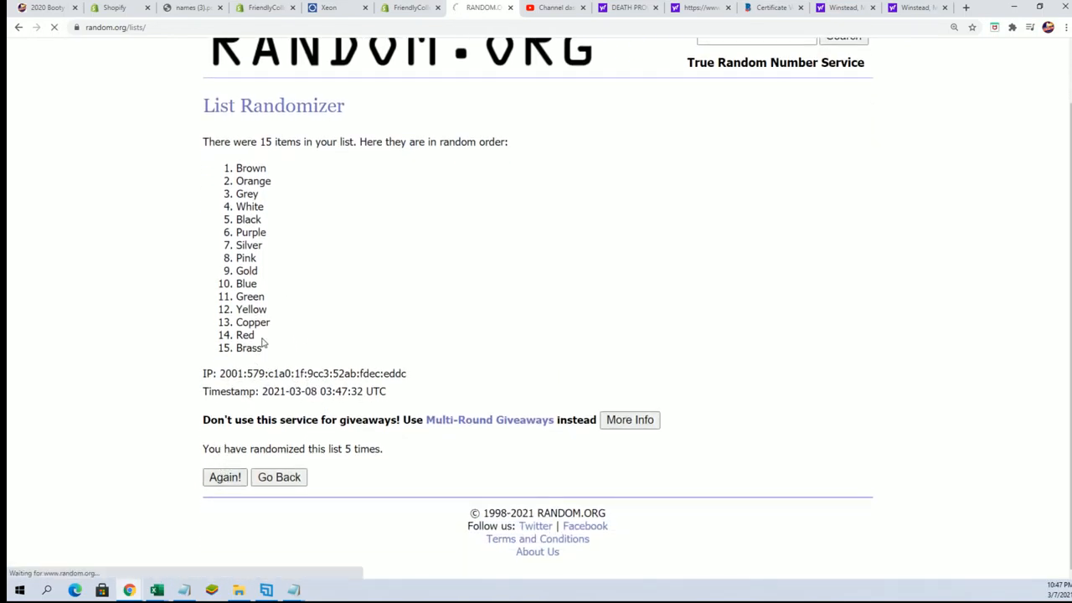
{"action": "left_click", "coordinate": [225, 475]}
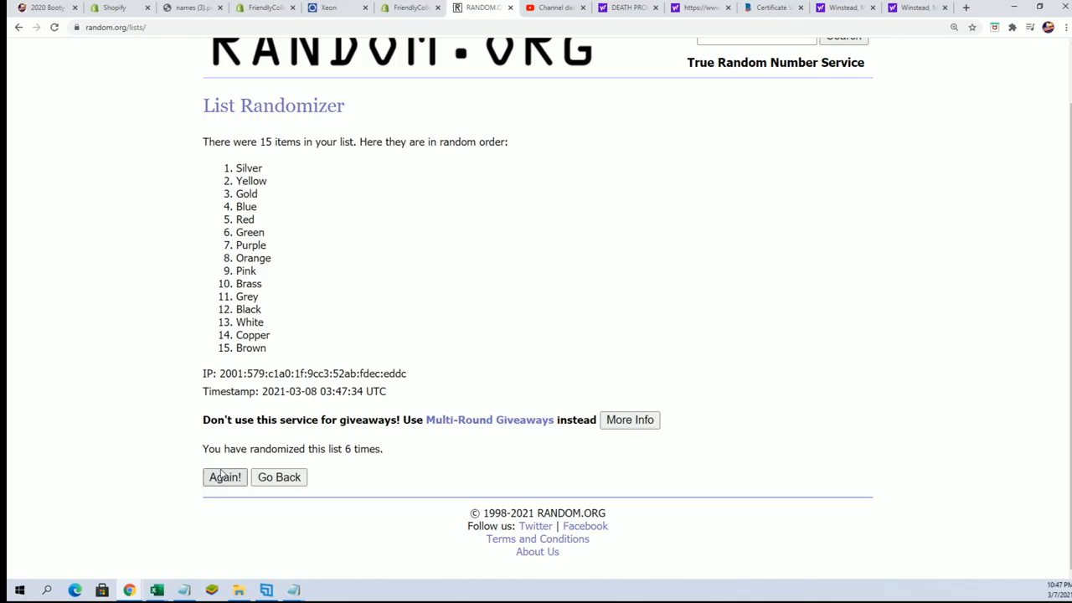
{"action": "left_click", "coordinate": [225, 476]}
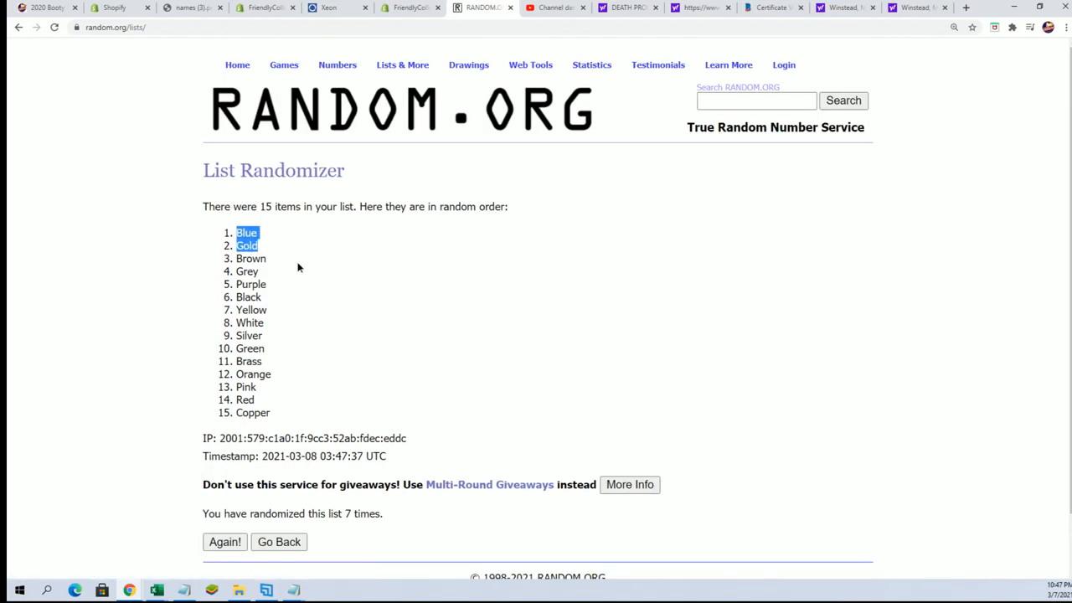
{"action": "left_click_drag", "start_coordinate": [248, 238], "coordinate": [269, 412]}
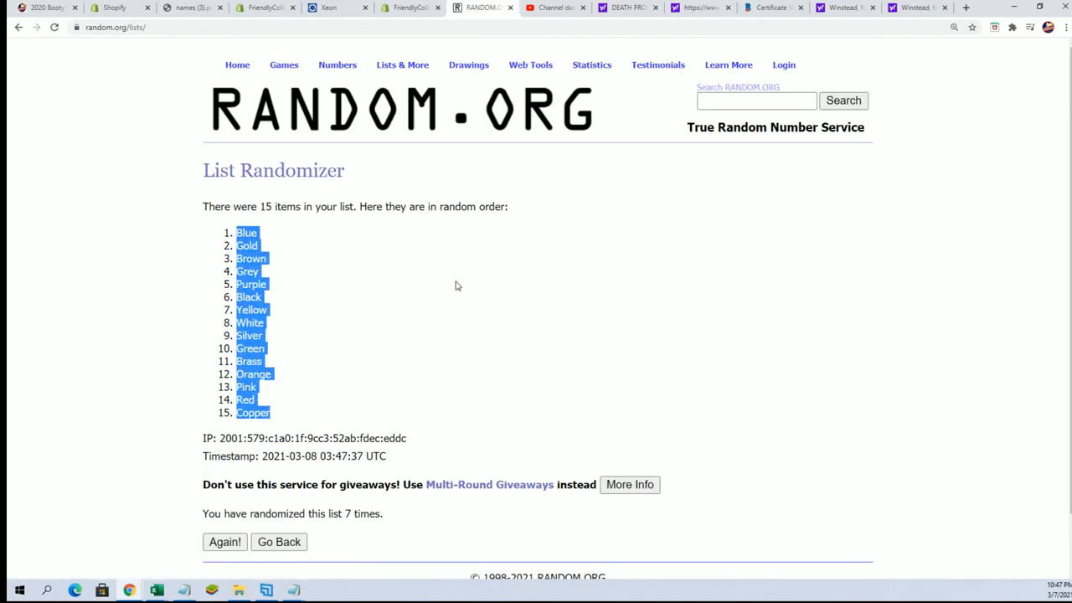
Paste the shuffled colours as plain text into B2 so rows 2–16 pair each owner with a colour.
{"action": "left_click", "coordinate": [457, 285]}
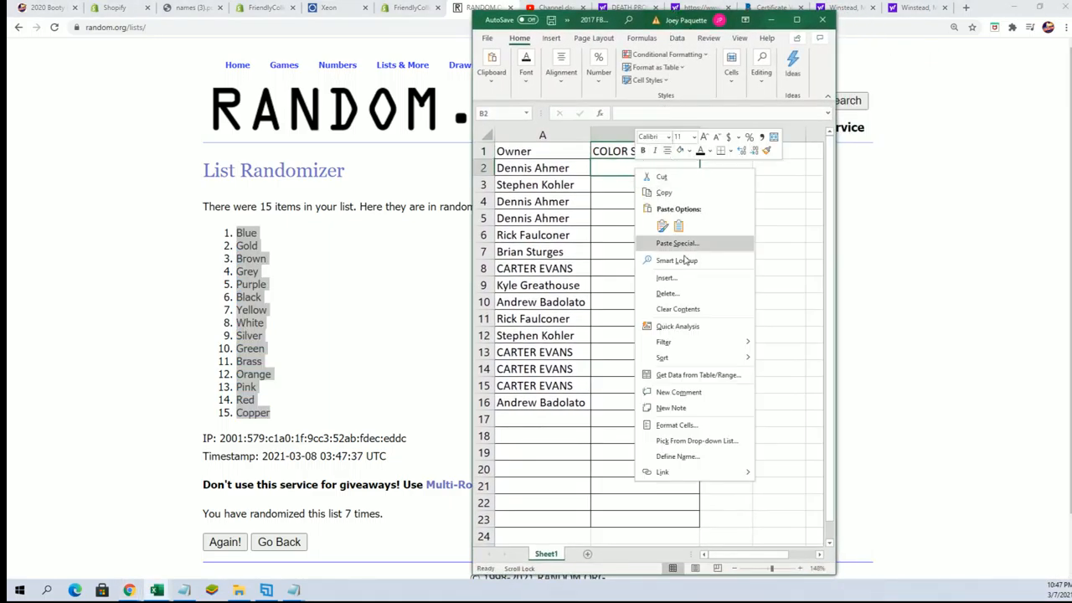
{"action": "left_click", "coordinate": [677, 242]}
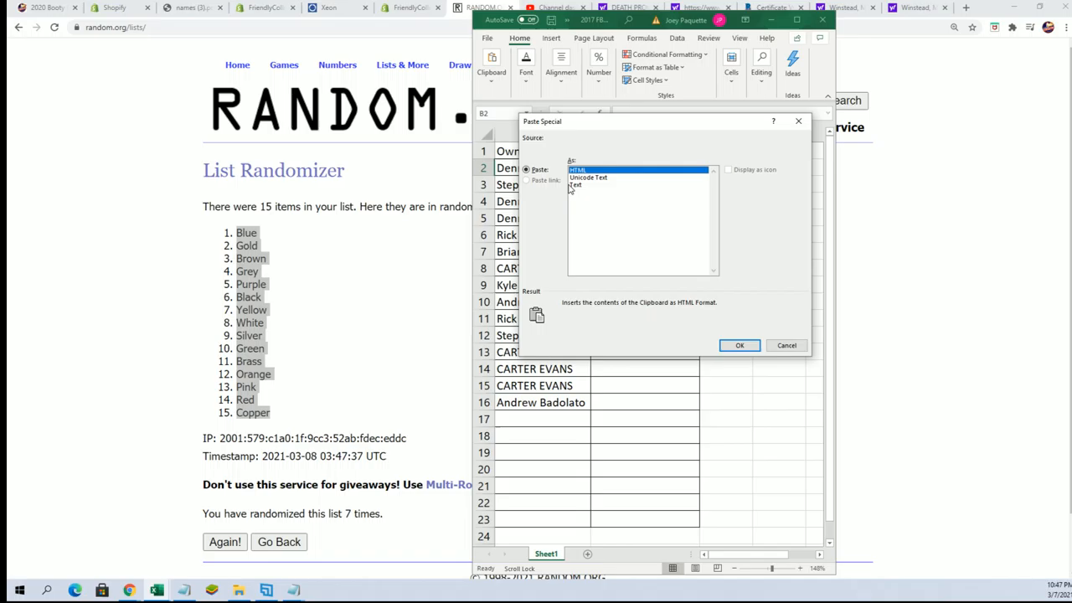
{"action": "left_click", "coordinate": [739, 345]}
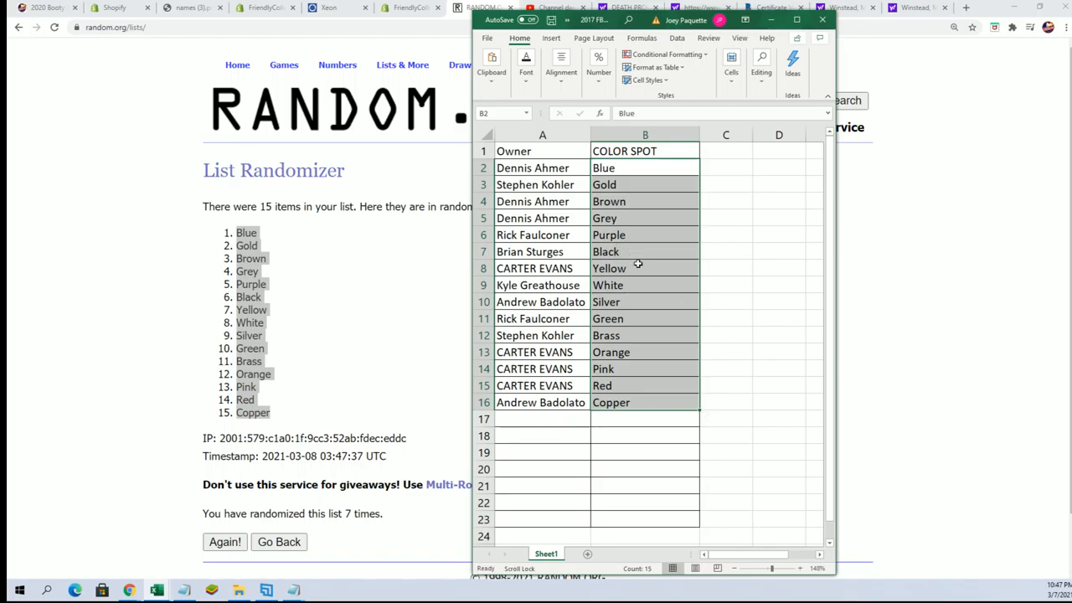
{"action": "mouse_move", "coordinate": [638, 264]}
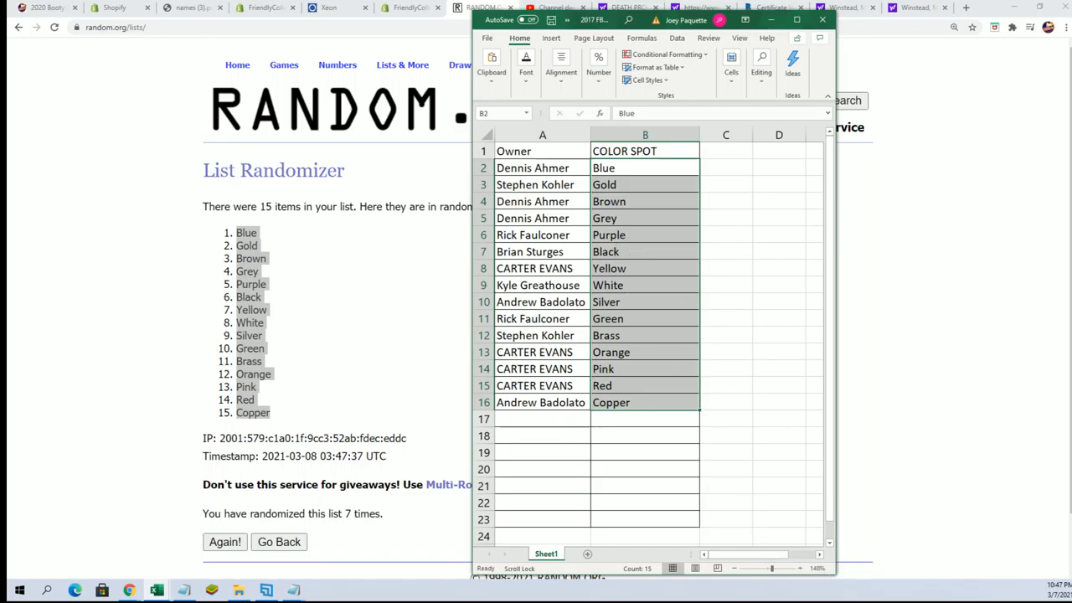